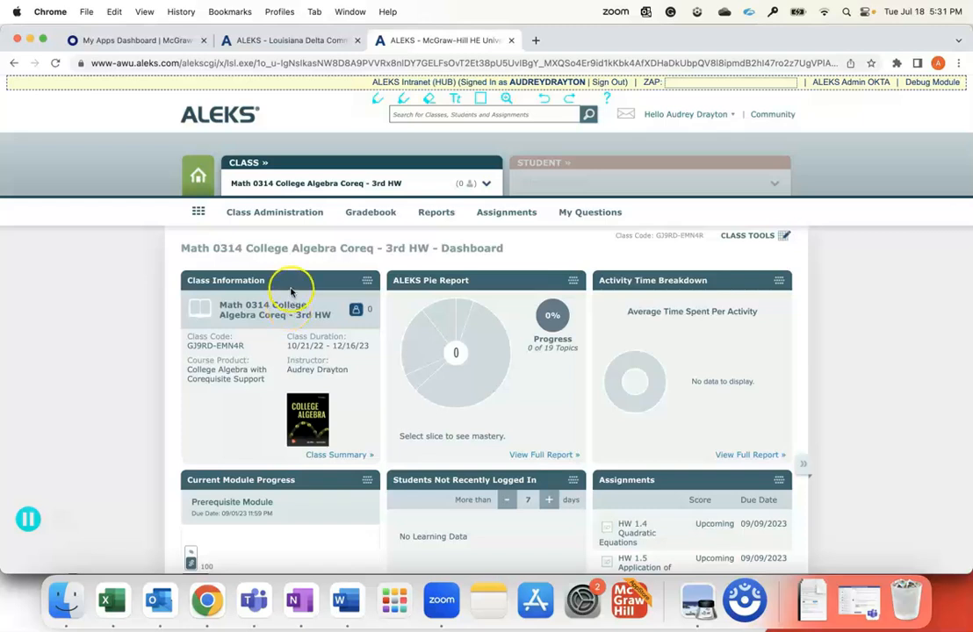
Choose Financial Aid Code from the Class Administration menu for Math 0314 College Algebra Coreq.
left_click(274, 212)
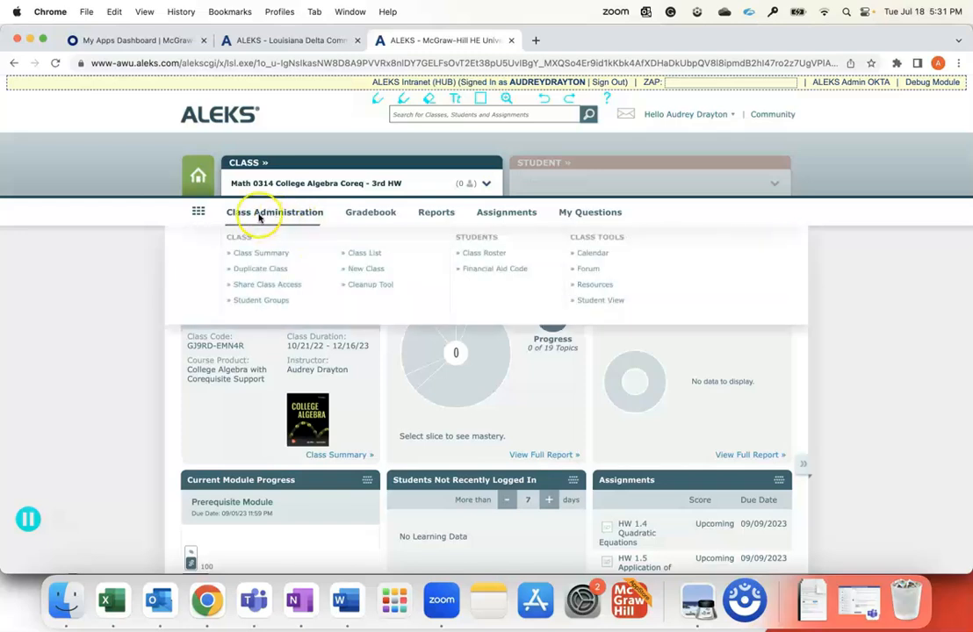
mouse_move(446, 314)
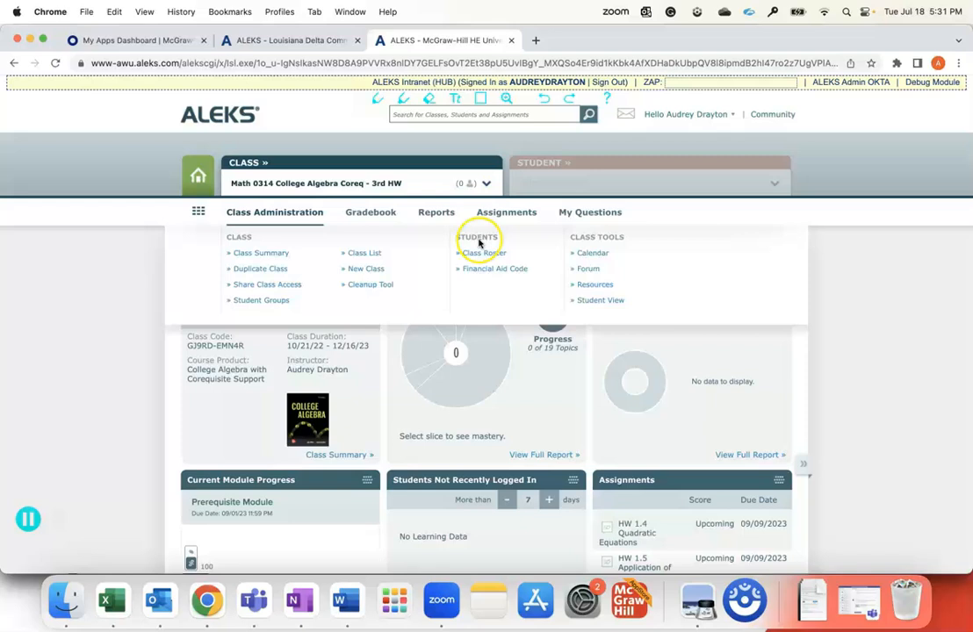
mouse_move(495, 269)
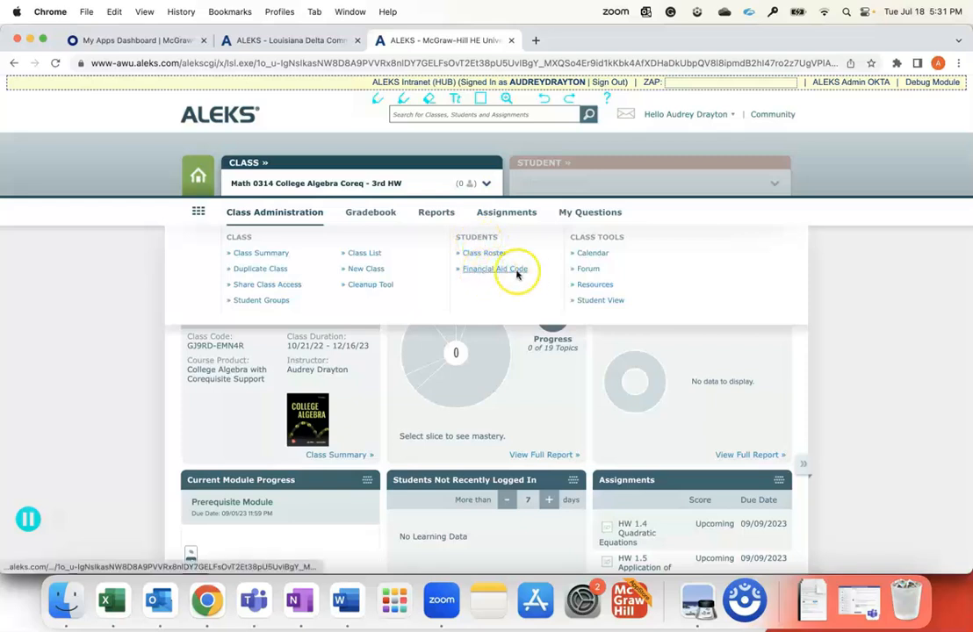
left_click(494, 268)
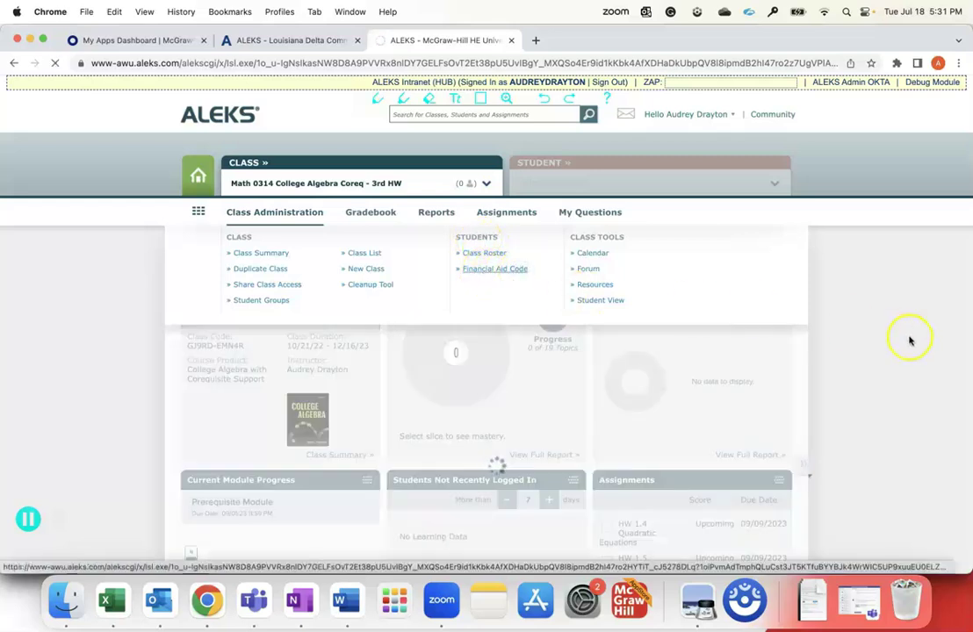
Request a Financial Aid Access Code for the College Algebra course.
left_click(494, 269)
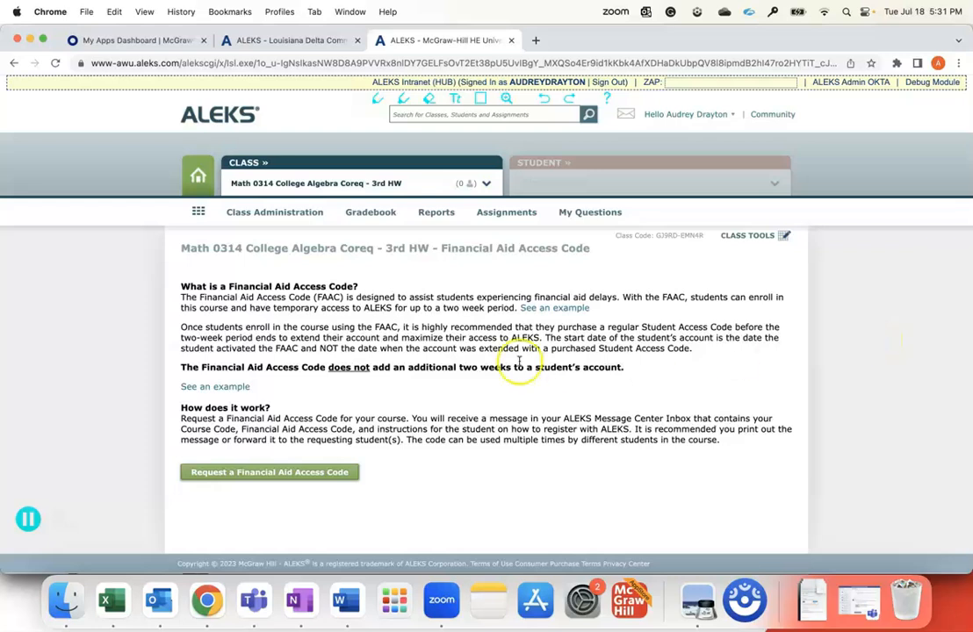
mouse_move(393, 433)
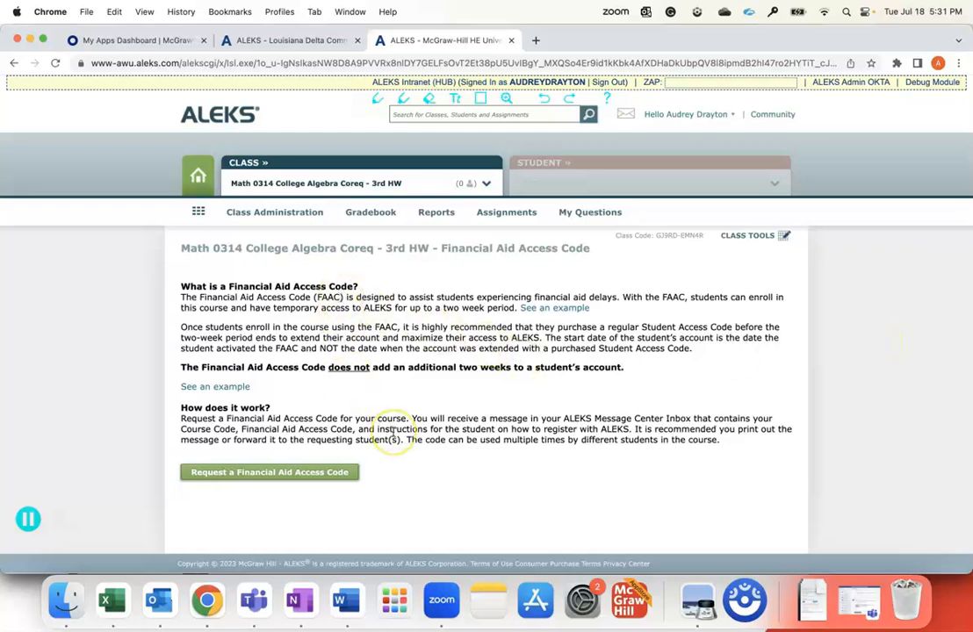
mouse_move(298, 389)
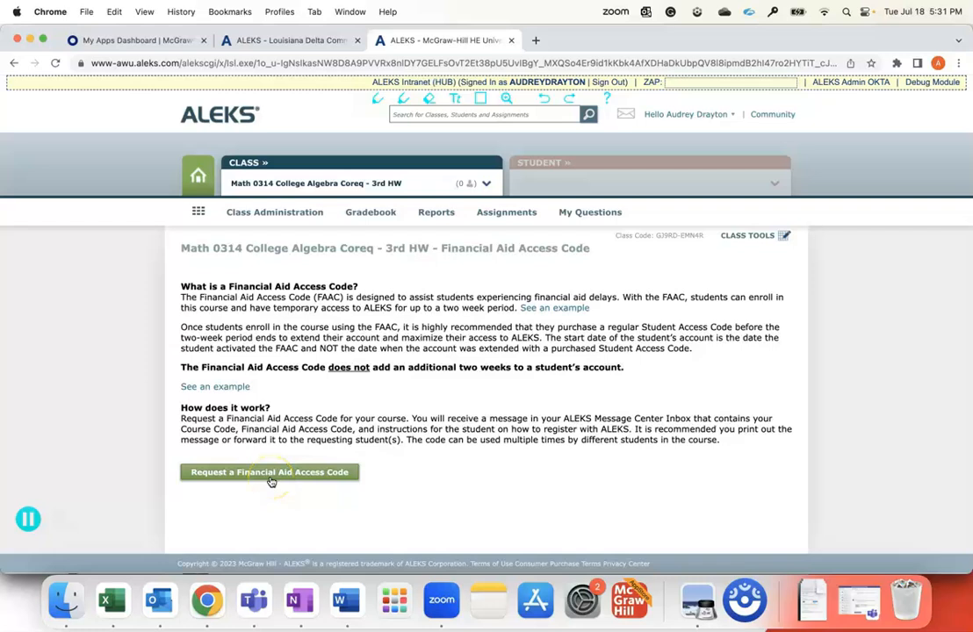
left_click(270, 472)
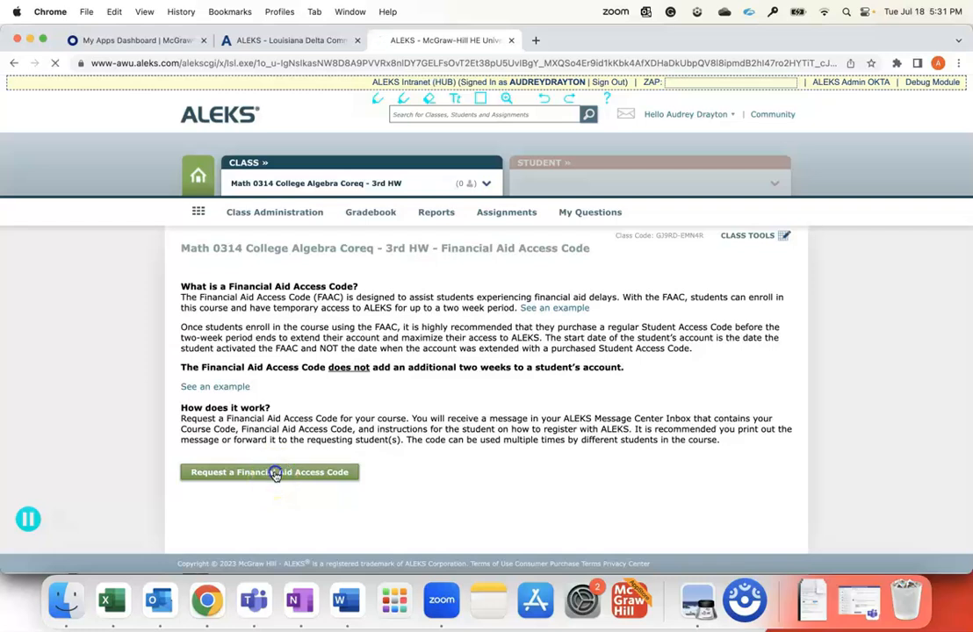
Confirm the code request, which will arrive in the Message Center Inbox.
left_click(269, 473)
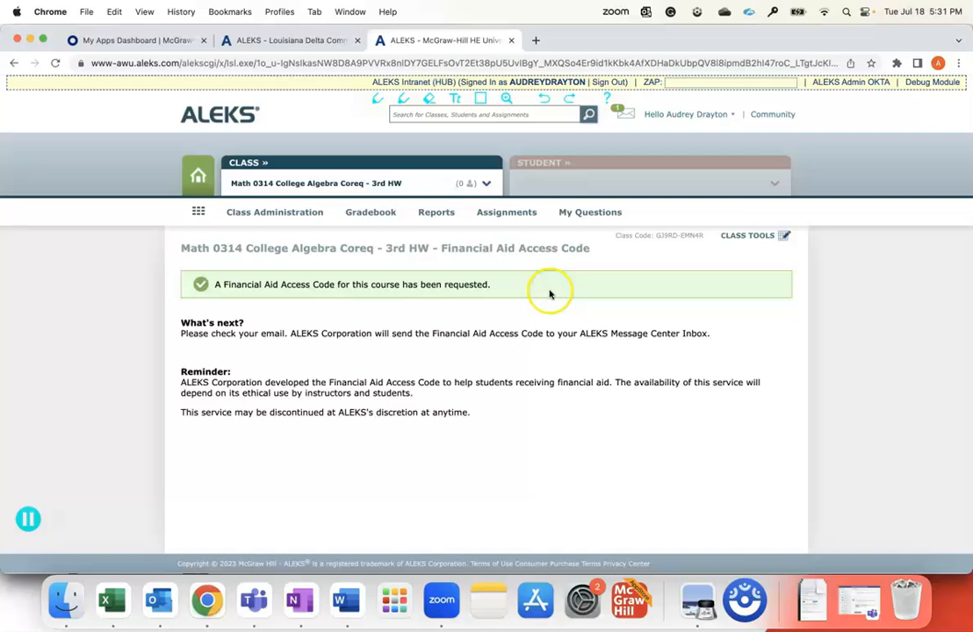
mouse_move(626, 141)
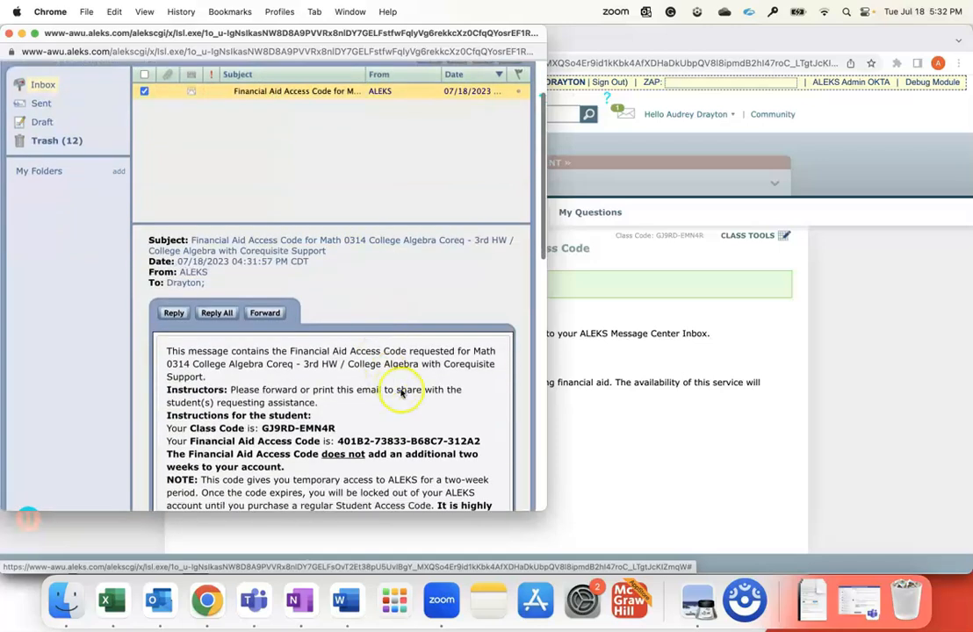
scroll("down", 3)
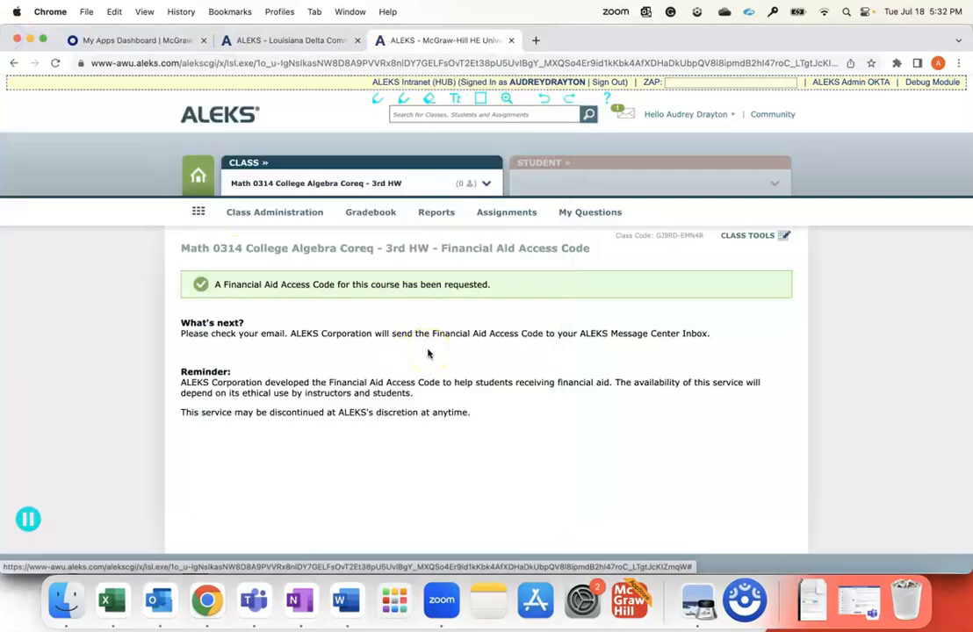
mouse_move(456, 364)
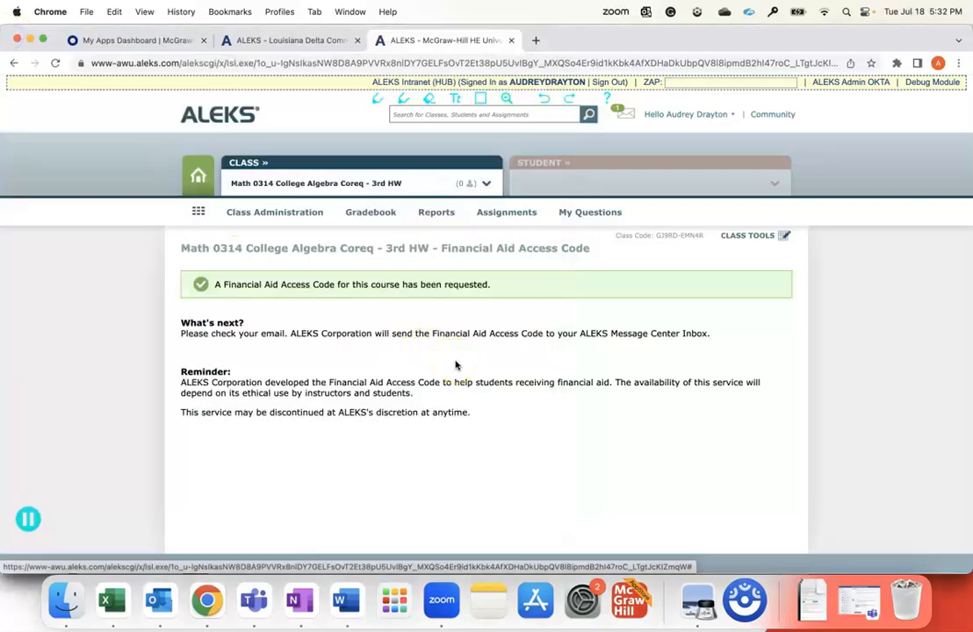